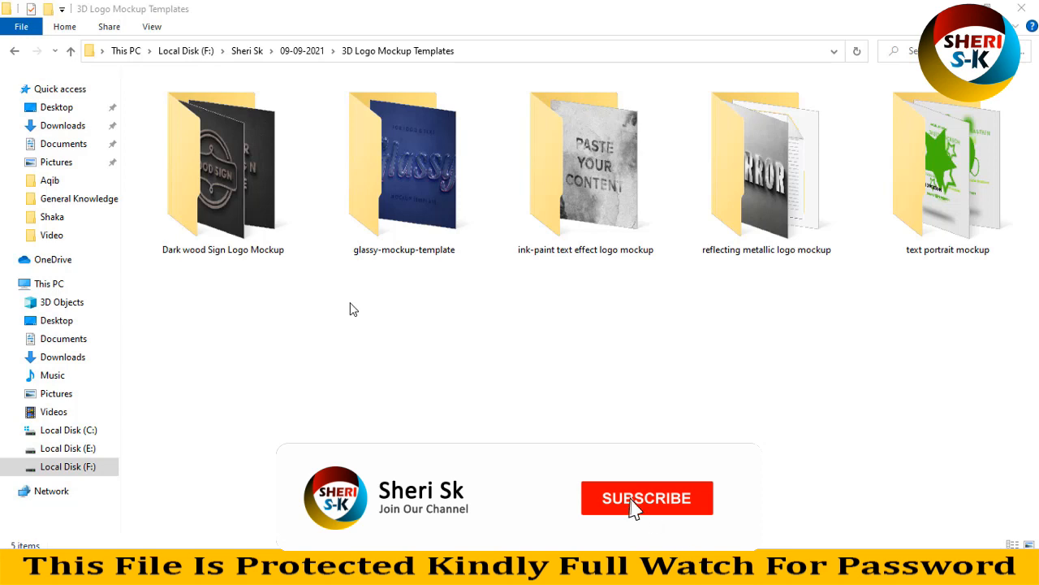
Step: Browse the mockup folders and open Dark wood Sign Logo Mockup to show Effect and Preview
left_click(646, 497)
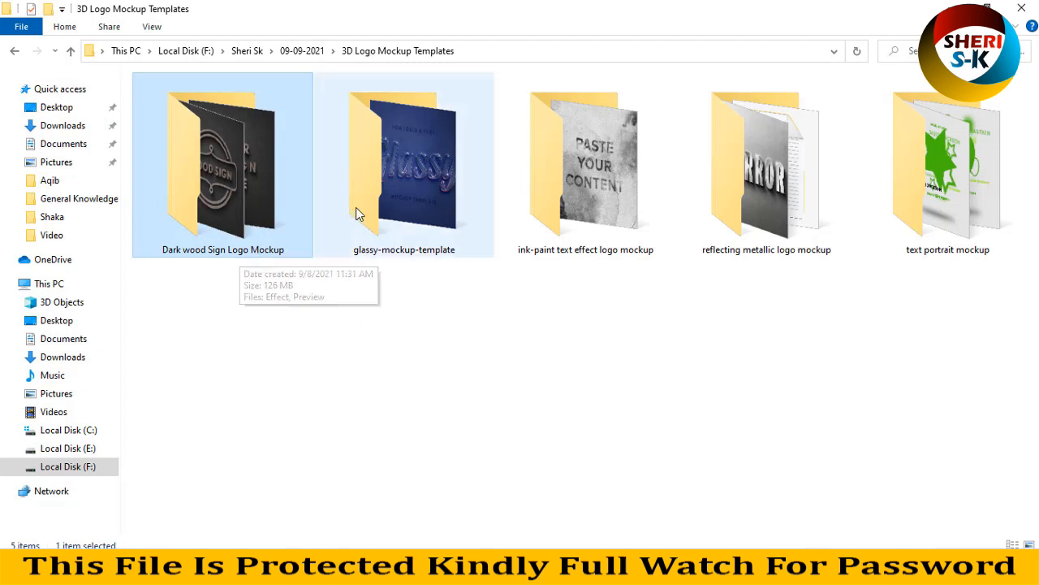
left_click(585, 163)
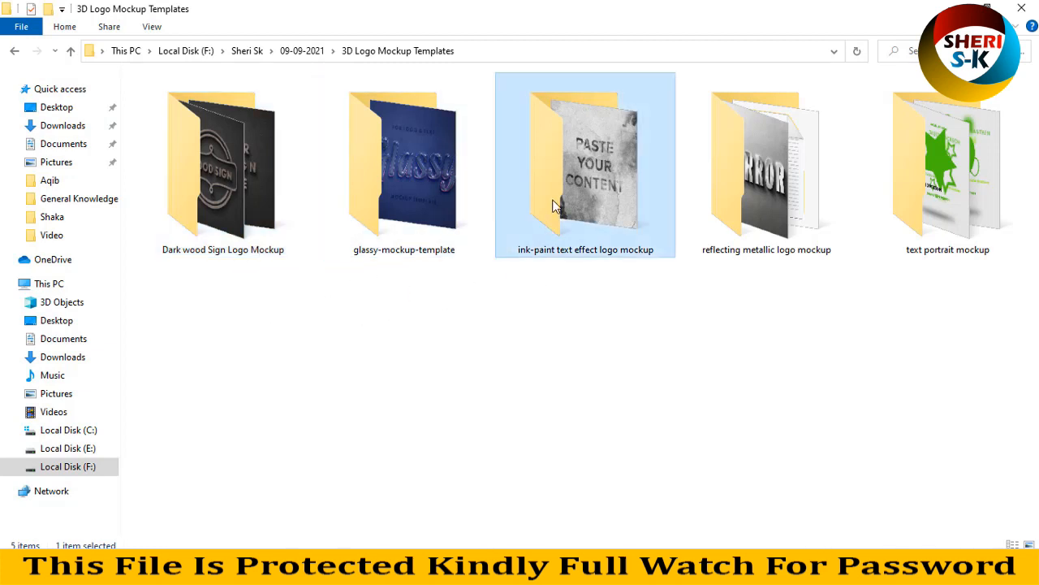
left_click(949, 163)
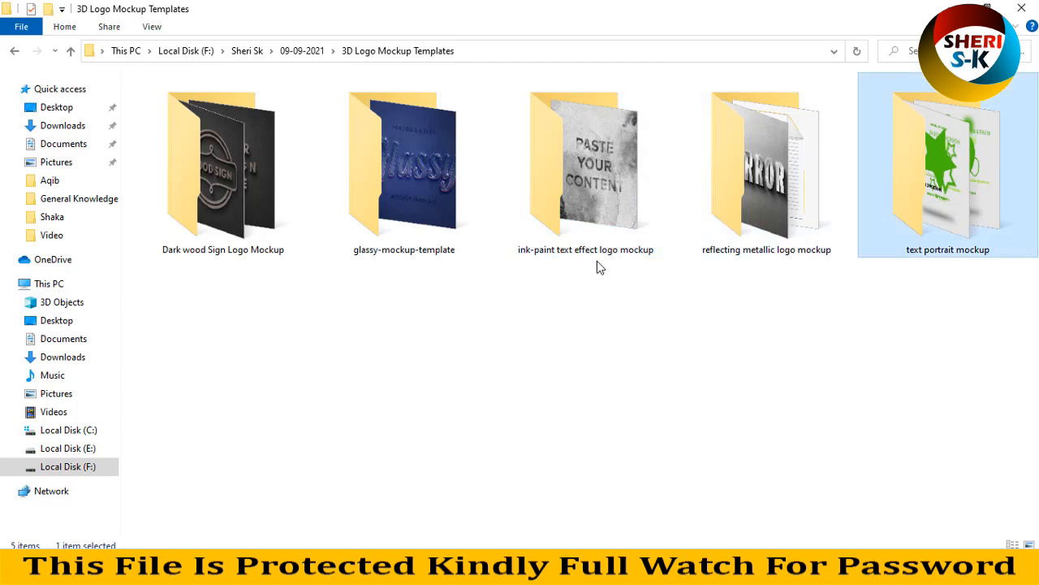
left_click(224, 162)
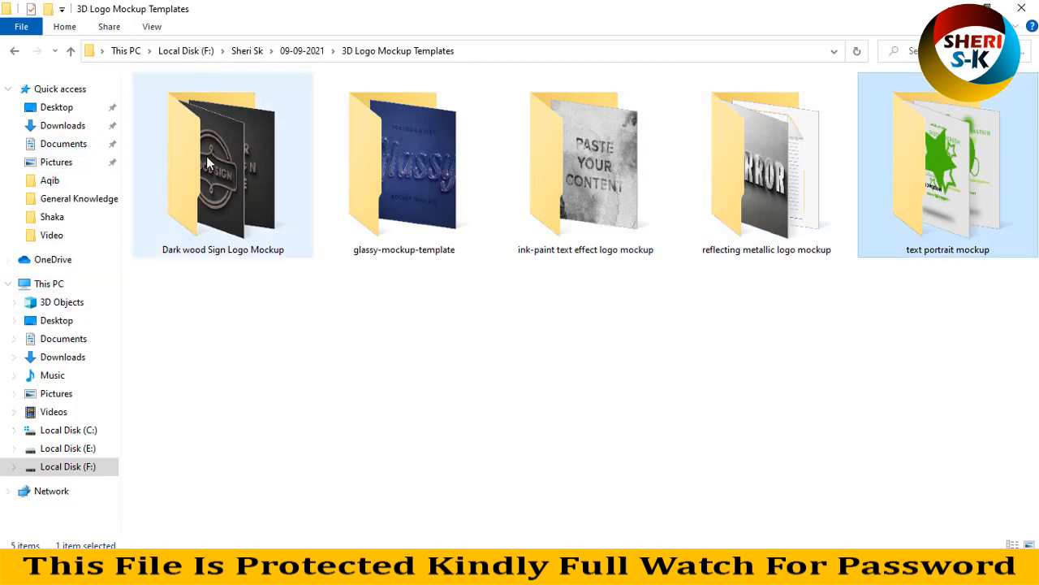
double_click(223, 162)
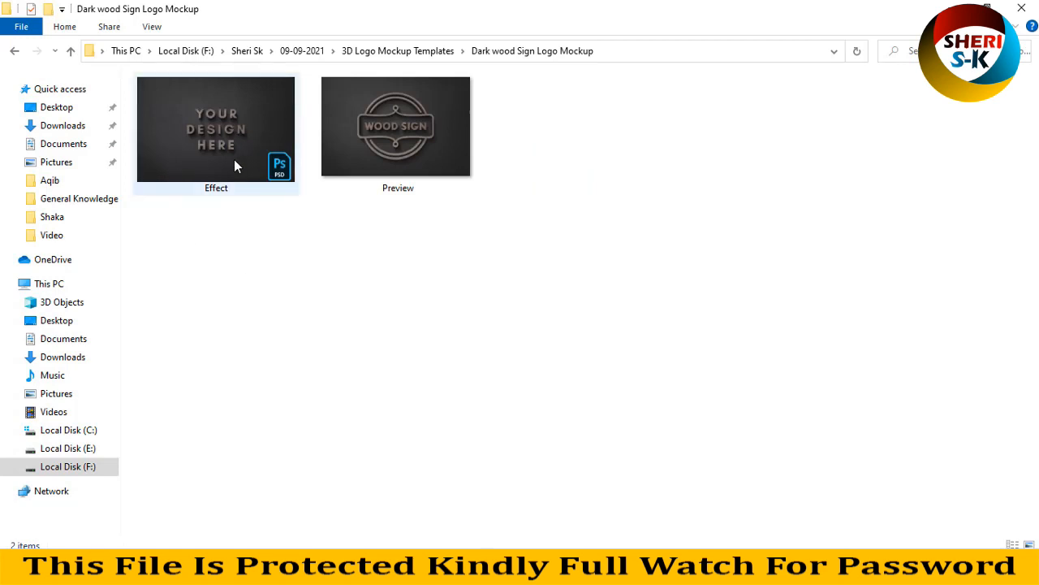
mouse_move(227, 133)
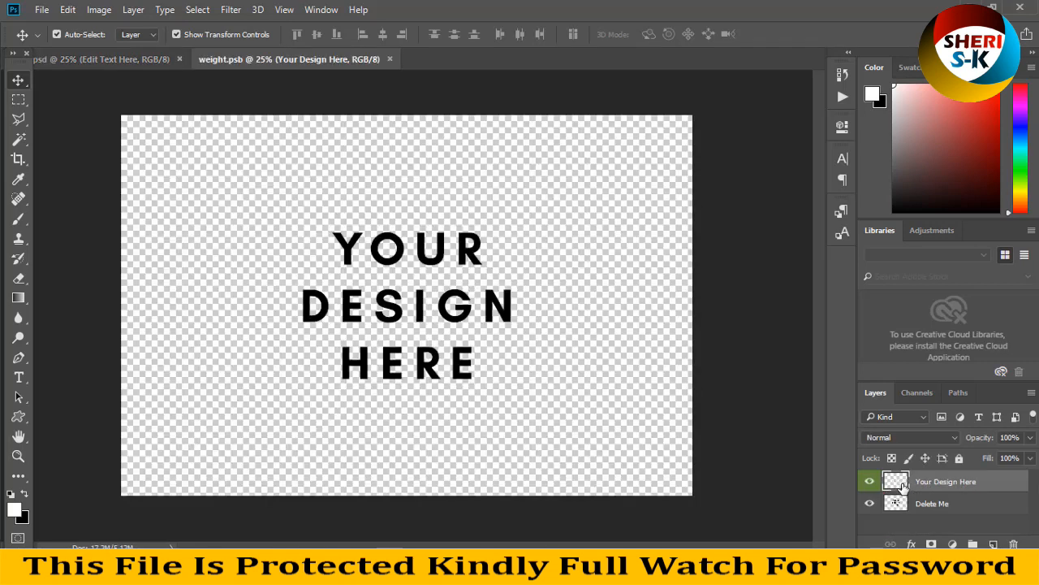
Step: Replace the YOUR DESIGN HERE placeholder with 'SHERI SK', enlarge it, and view it on the wood sign
left_click(932, 504)
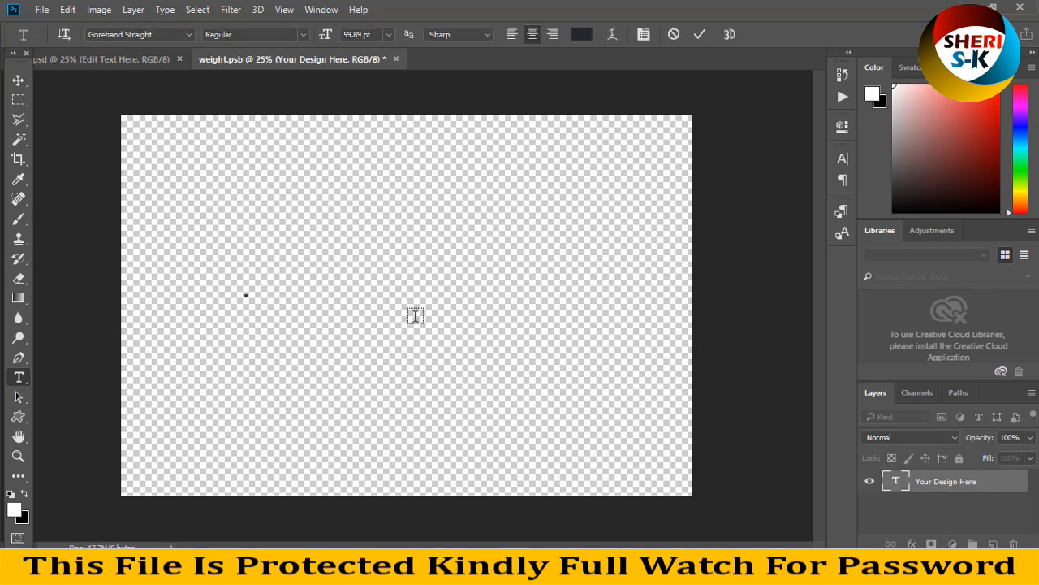
type("SHERI SK")
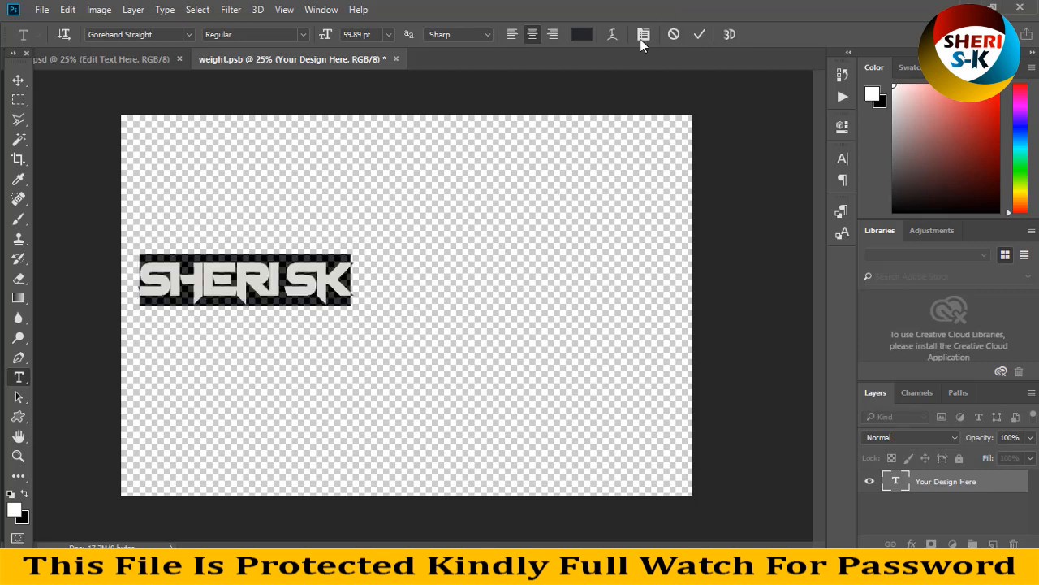
left_click(643, 34)
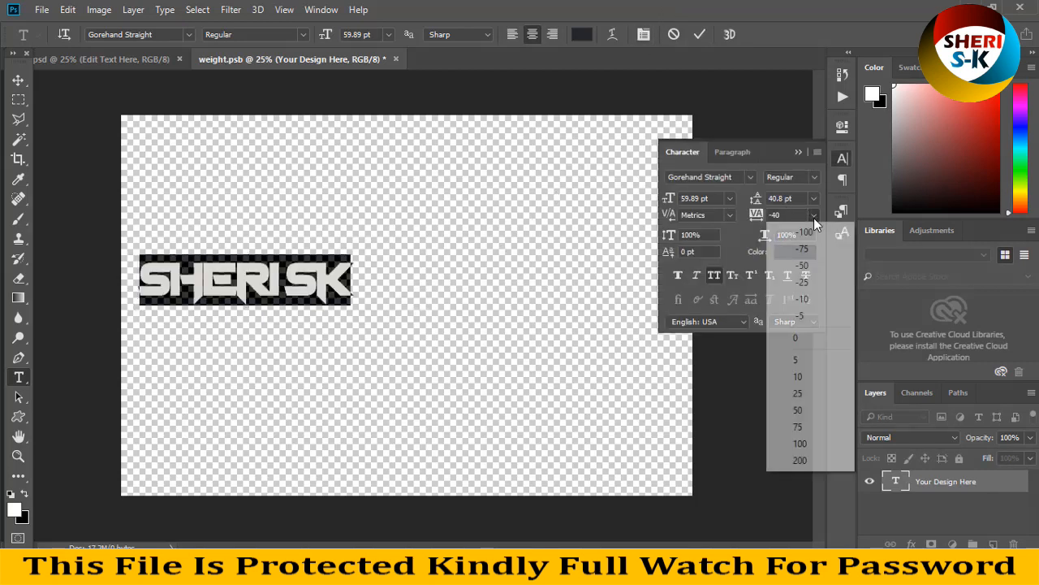
left_click(812, 198)
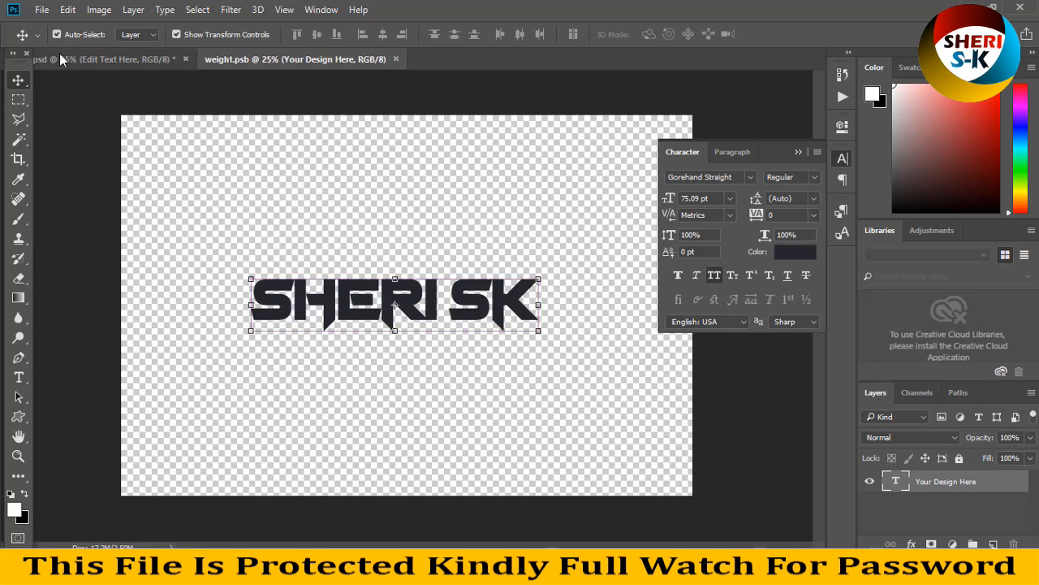
left_click(98, 58)
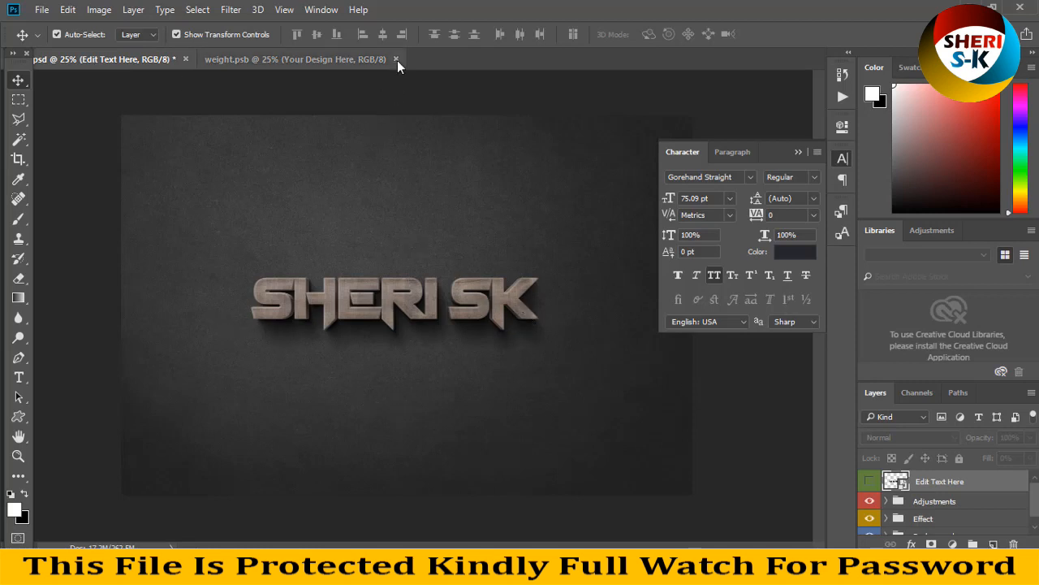
Step: Close the smart object and Effect.psd without saving, returning to the glassy template folder
left_click(396, 59)
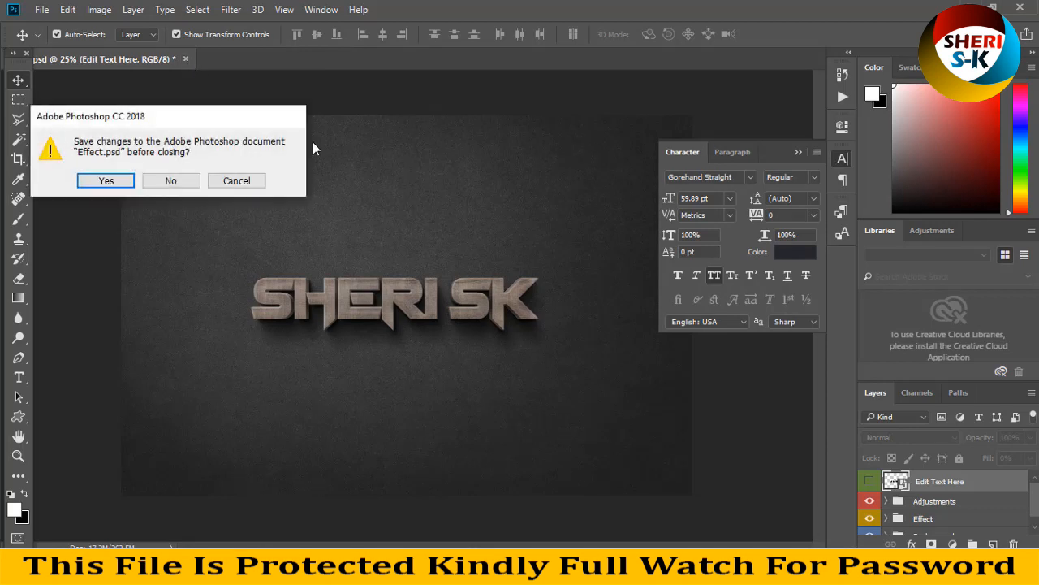
left_click(170, 180)
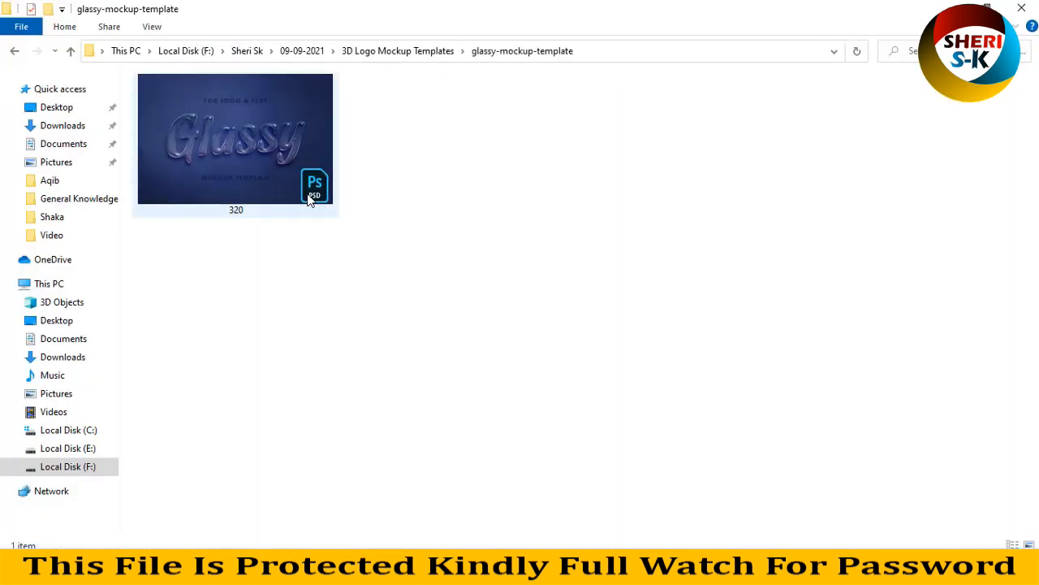
Step: Open 320.psd from the glassy-mockup-template folder in Photoshop
left_click(235, 138)
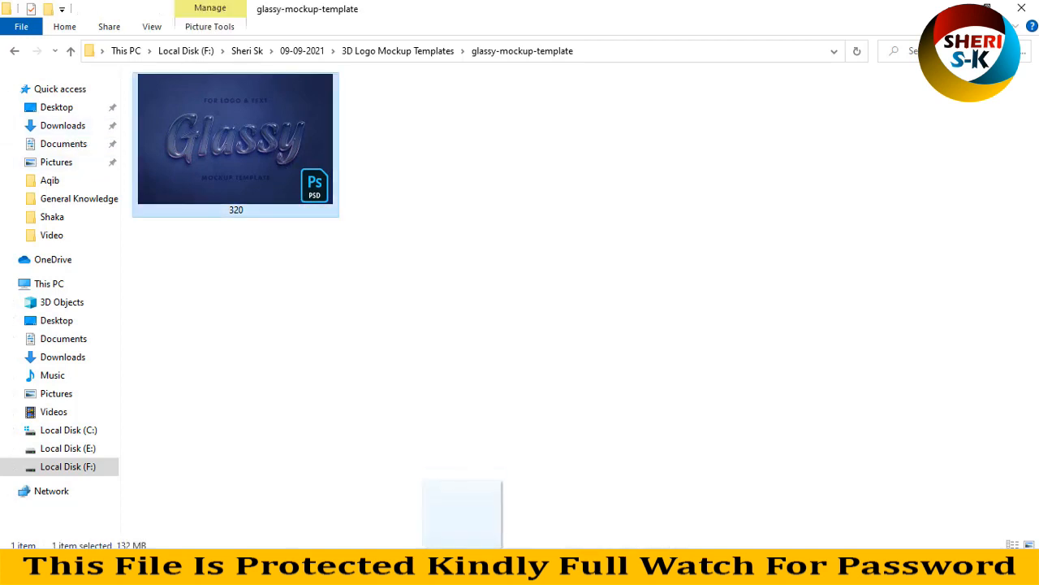
double_click(235, 138)
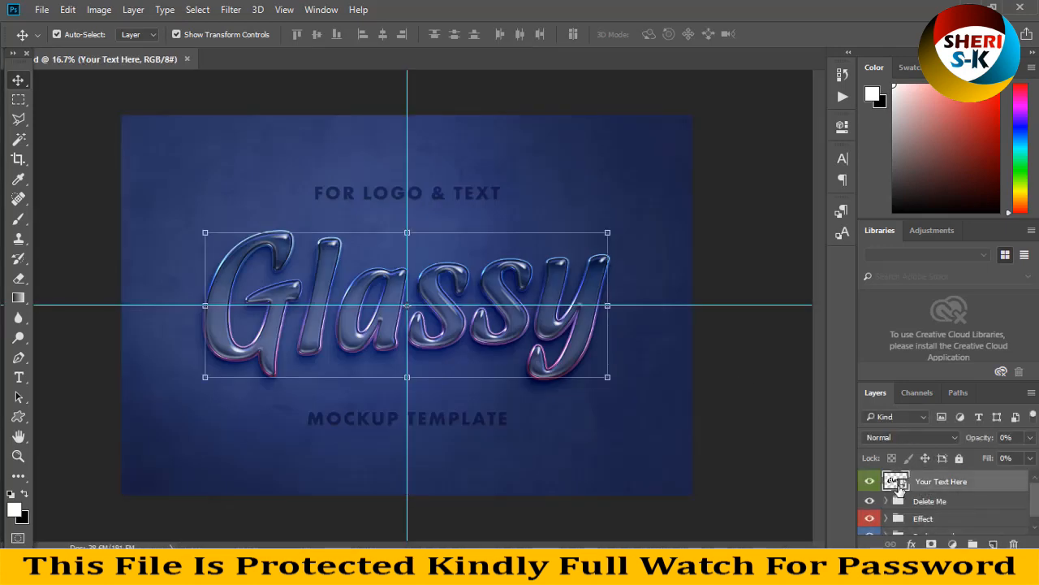
Step: Edit the Your Text Here smart object to 'SHERI', accept font substitution, then close 320.psd without saving
double_click(897, 481)
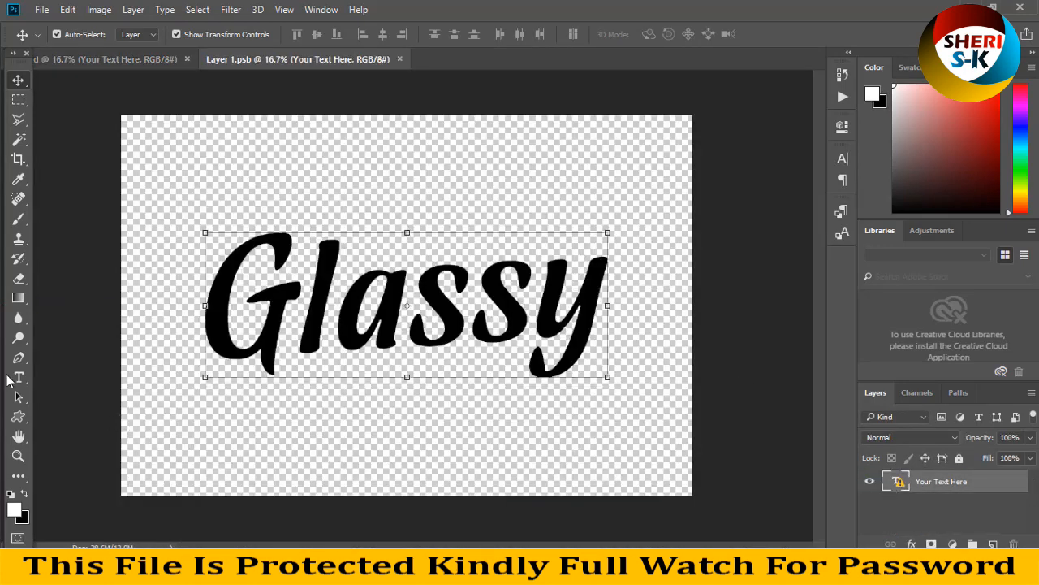
left_click(18, 376)
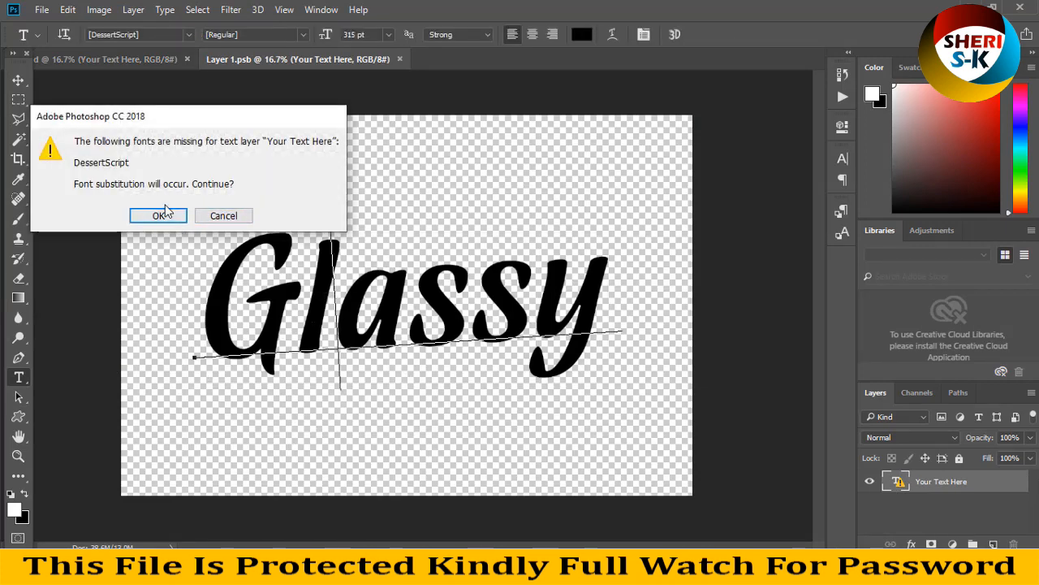
left_click(157, 215)
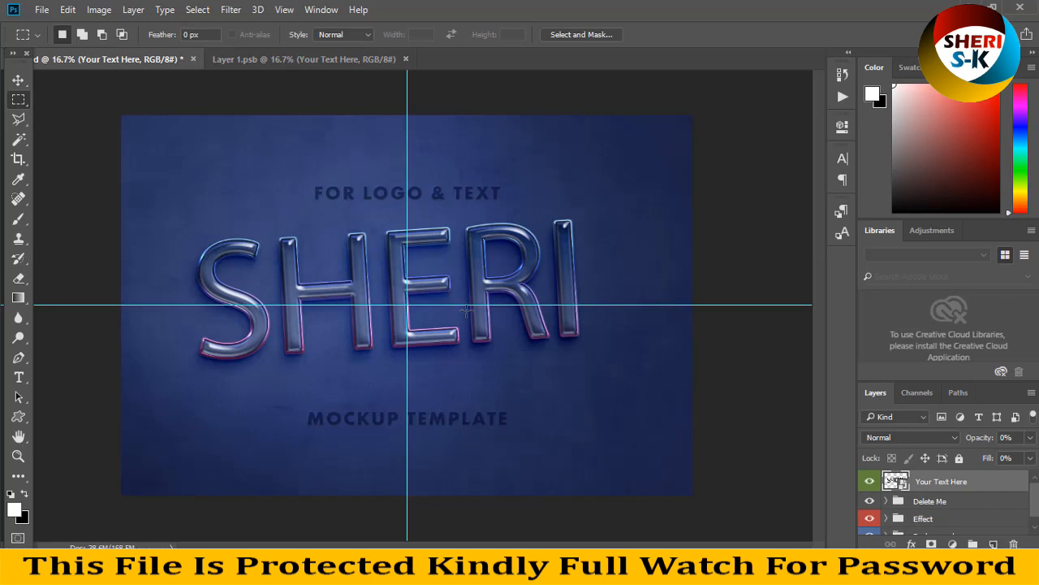
mouse_move(166, 93)
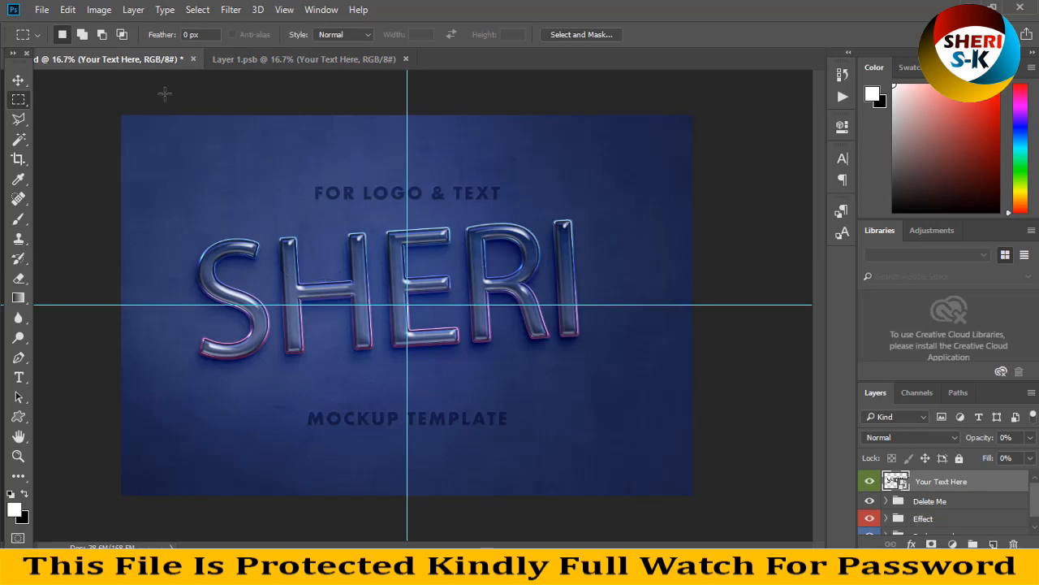
left_click(193, 58)
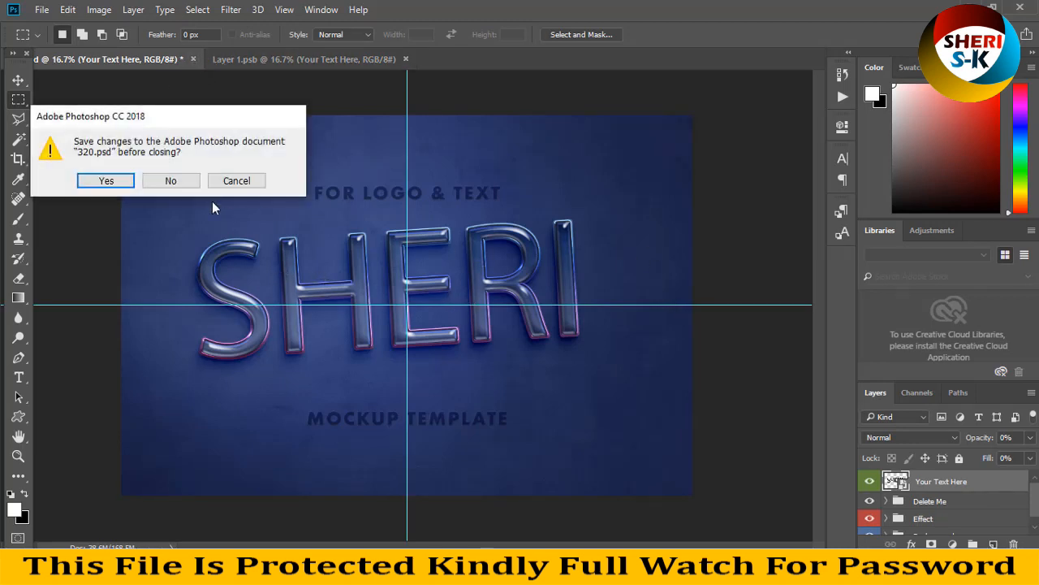
left_click(170, 180)
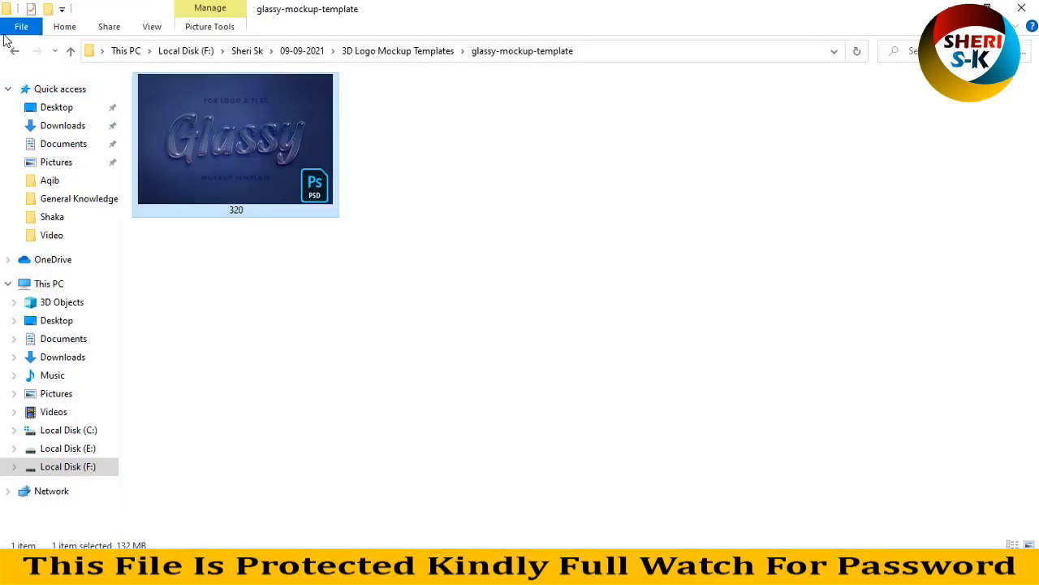
Step: Go up to 3D Logo Mockup Templates and open Effect.psd from the ink-paint text effect folder
left_click(13, 50)
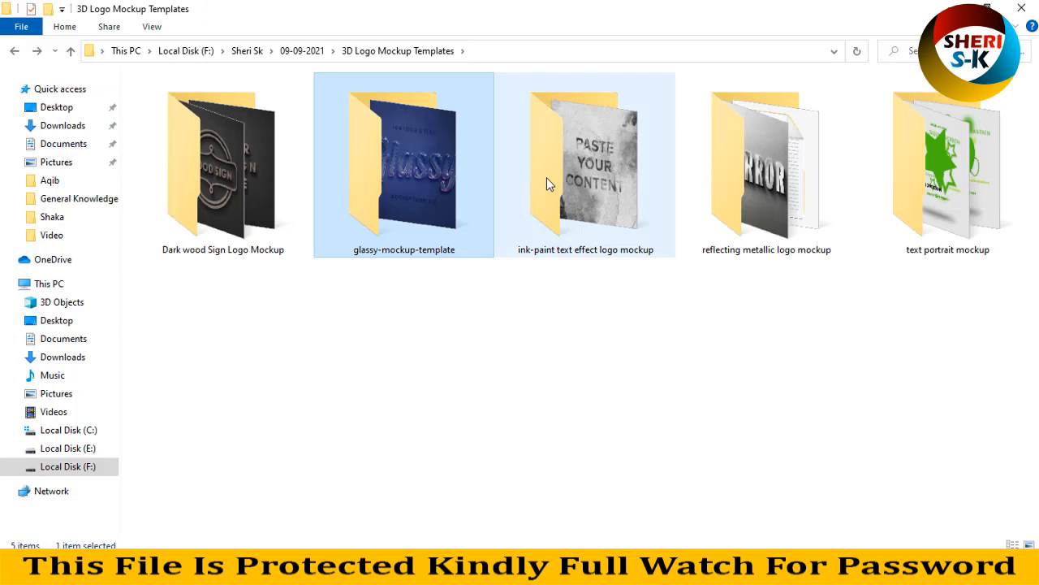
double_click(586, 166)
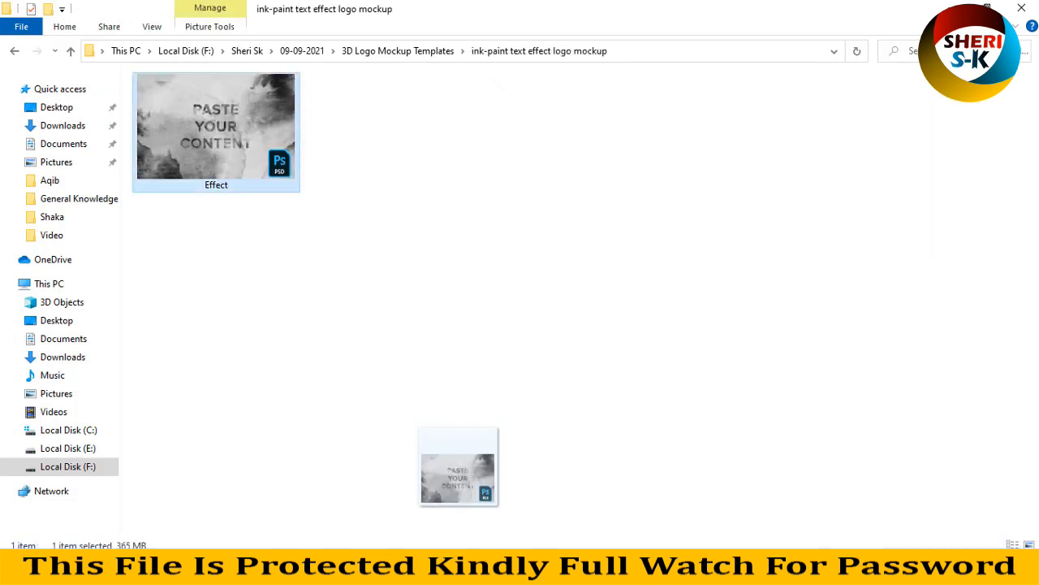
double_click(216, 127)
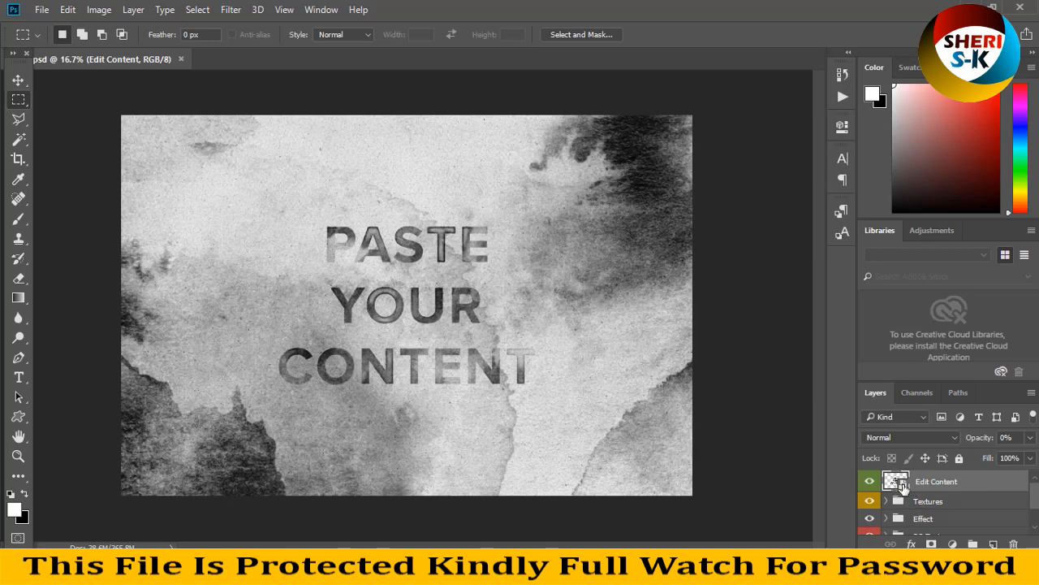
Step: Open the Edit Content smart object and add the word 'GRAPHICS' at a reduced font size
double_click(896, 481)
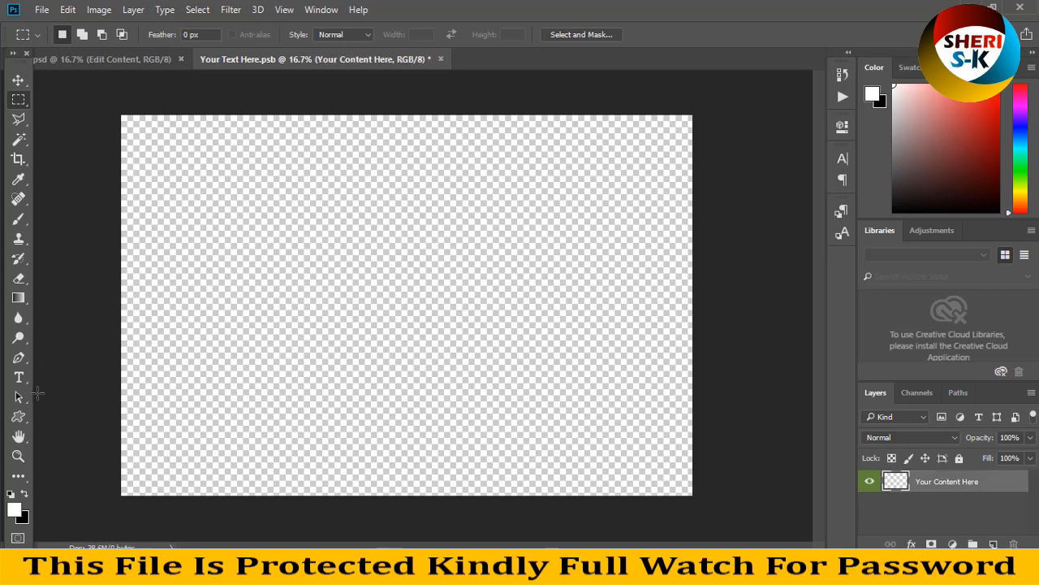
left_click(18, 377)
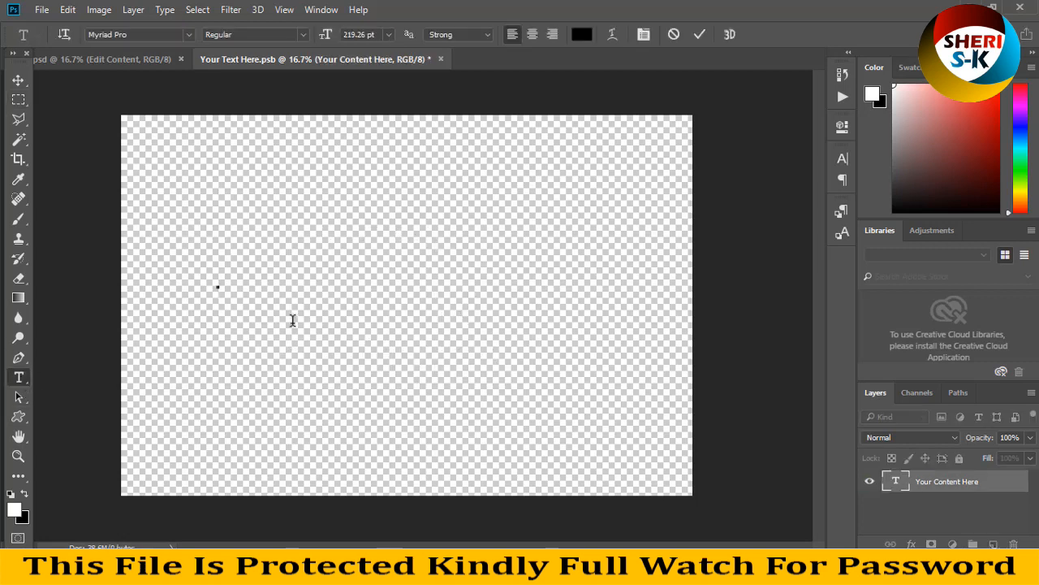
left_click(218, 286)
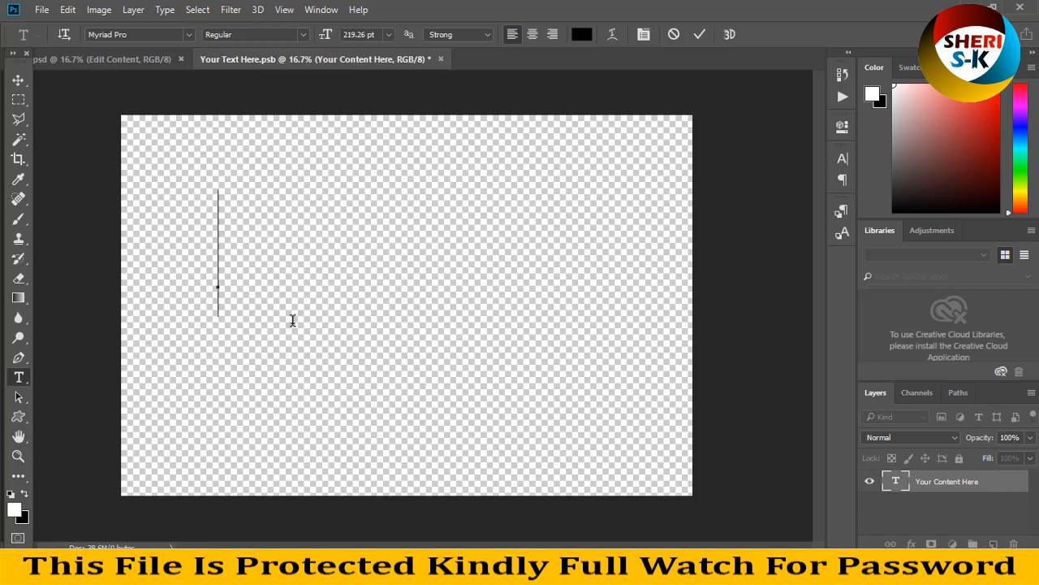
type("GRA")
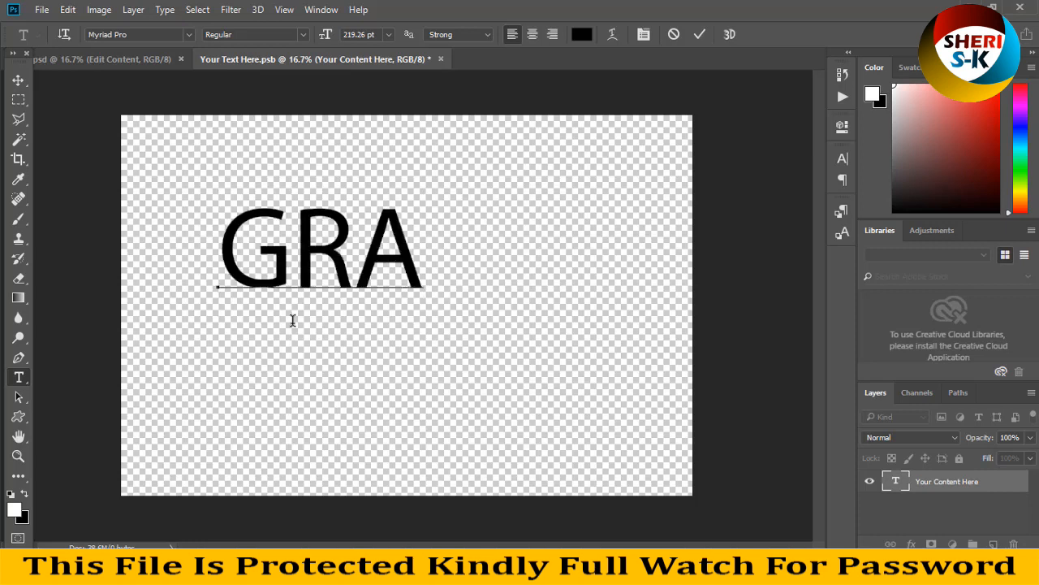
type("PHICS")
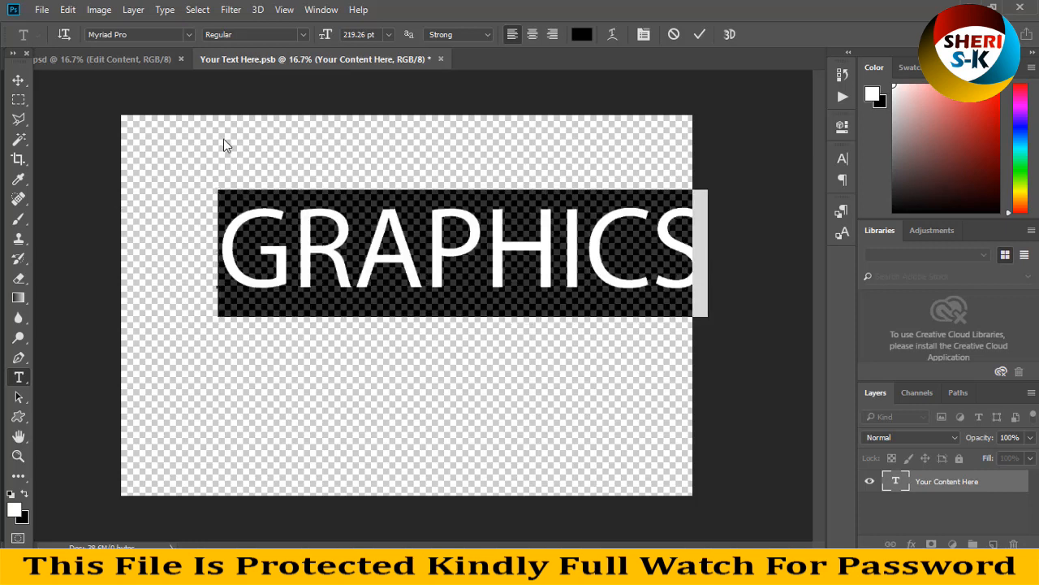
left_click(360, 34)
type("197.26")
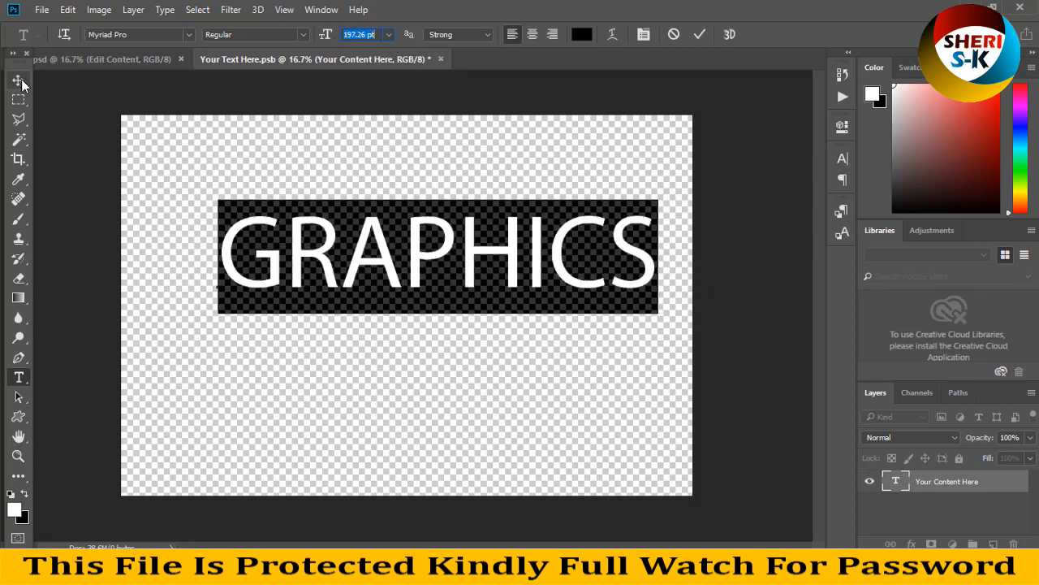
left_click(18, 80)
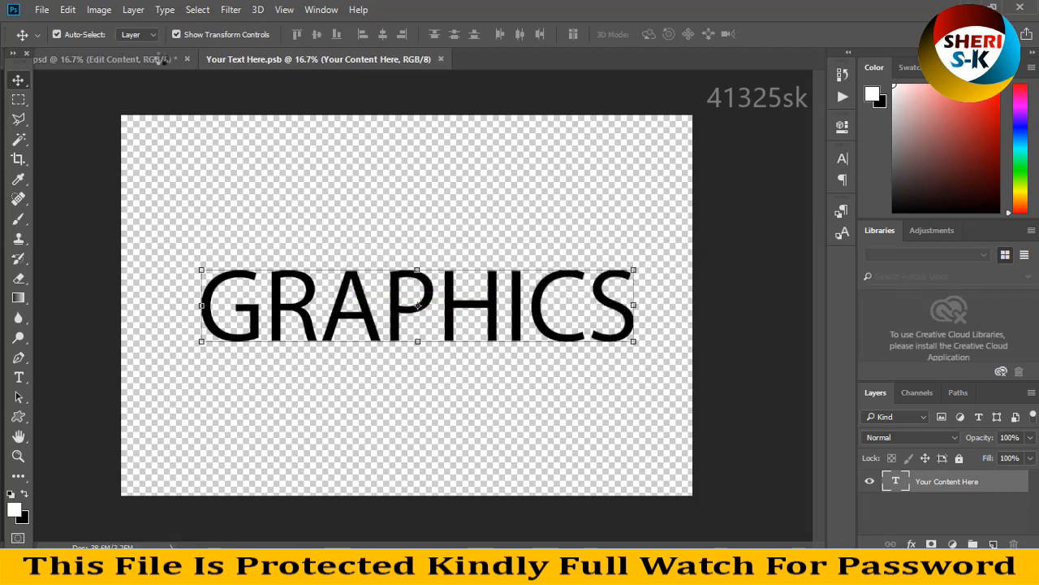
Step: View GRAPHICS in the ink-paint Effect.psd, then close it without saving
left_click(97, 58)
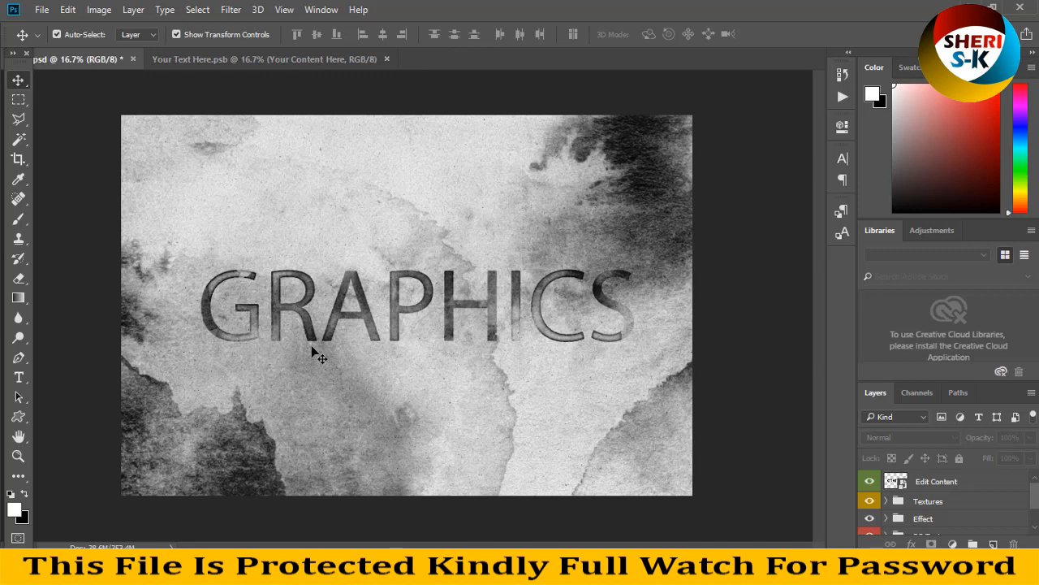
mouse_move(237, 85)
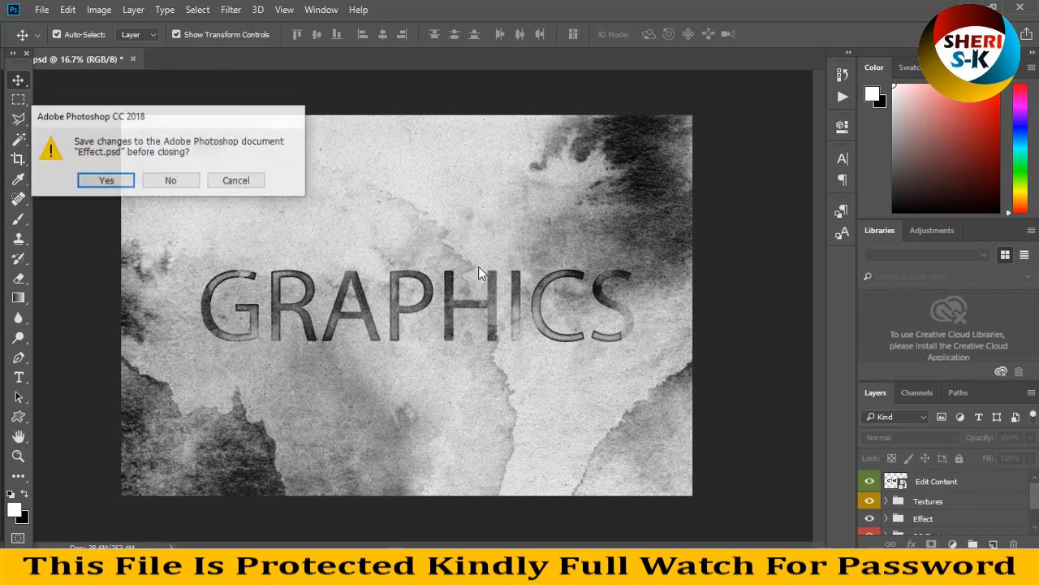
left_click(169, 179)
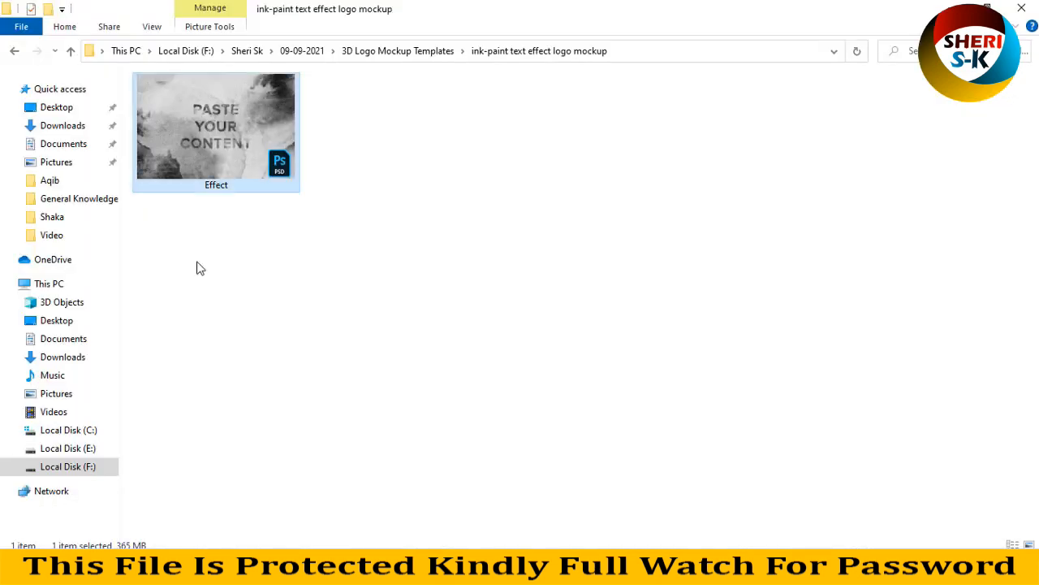
Step: Open the text portrait mockup folder showing four PSD templates, then return to 3D Logo Mockup Templates
left_click(13, 50)
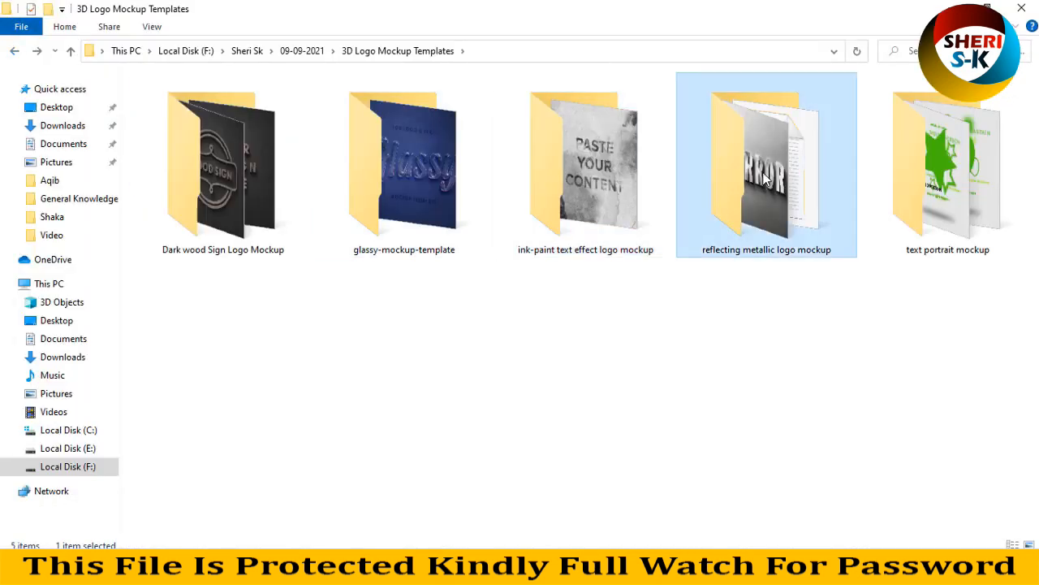
double_click(767, 162)
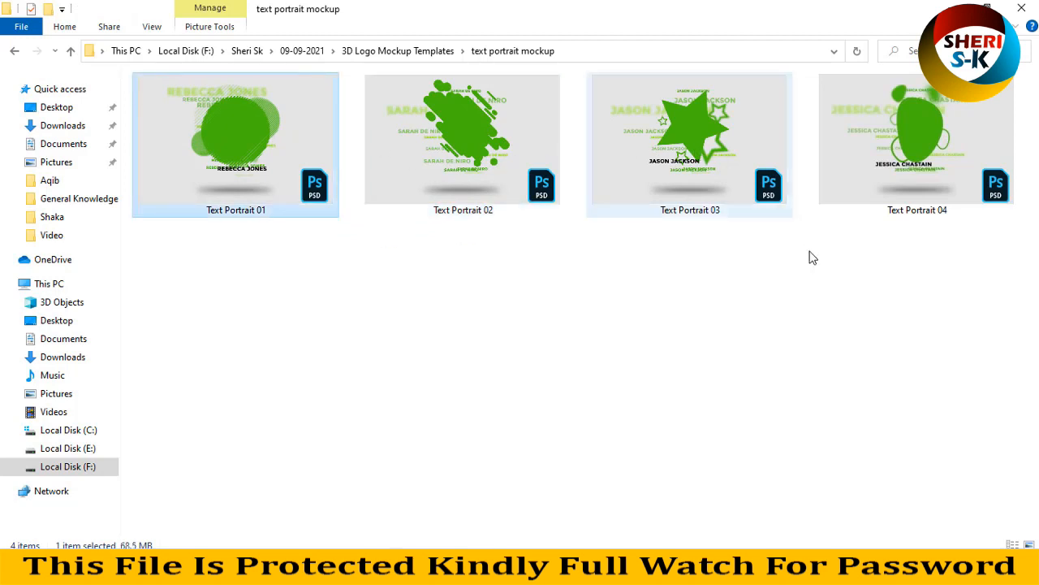
left_click(13, 50)
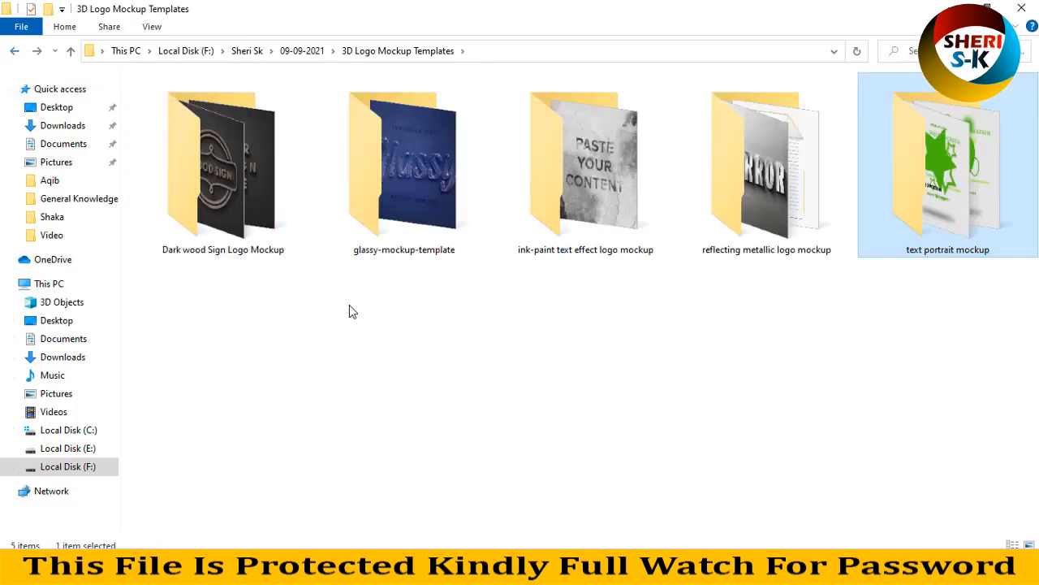